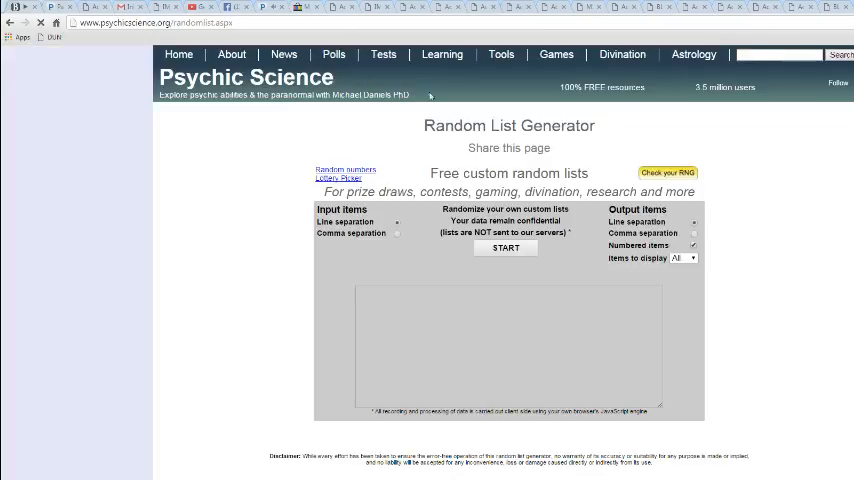
Start a new custom random list for the participant names.
click(500, 54)
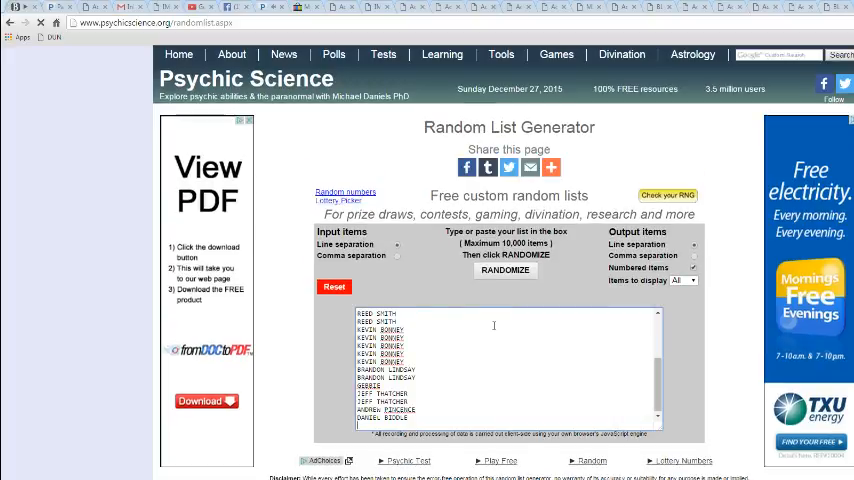
Randomize the participant name list five times in a row.
click(505, 270)
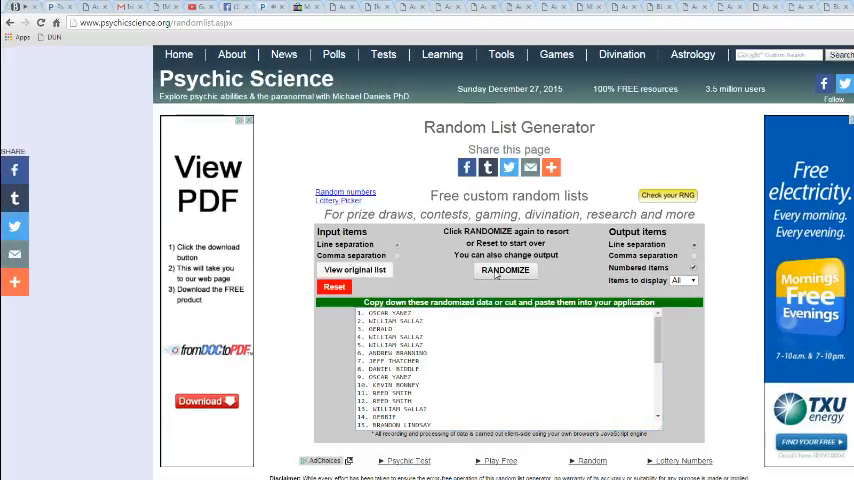
click(504, 270)
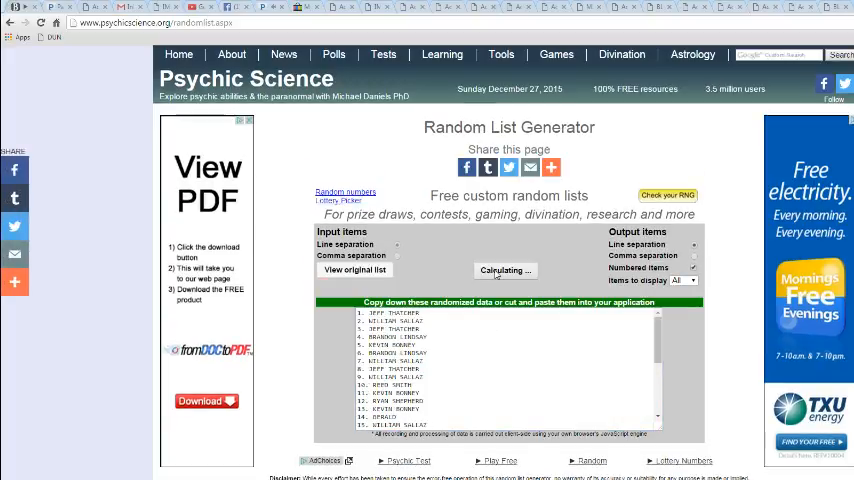
click(504, 270)
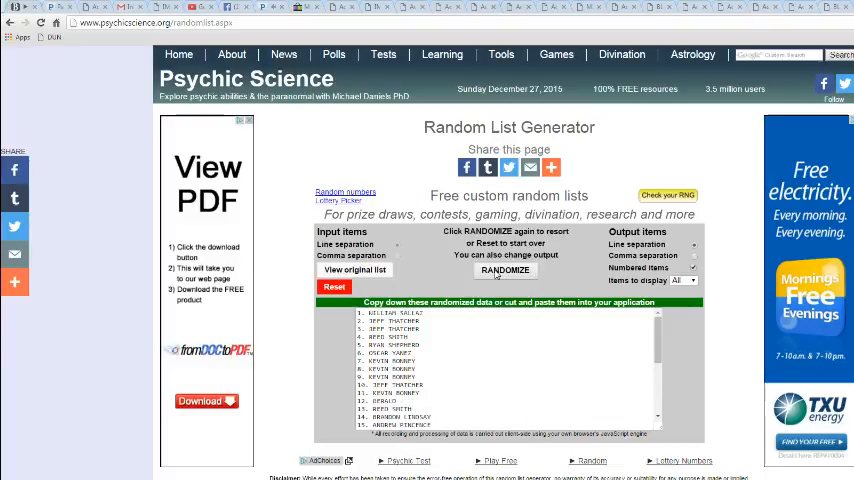
click(504, 270)
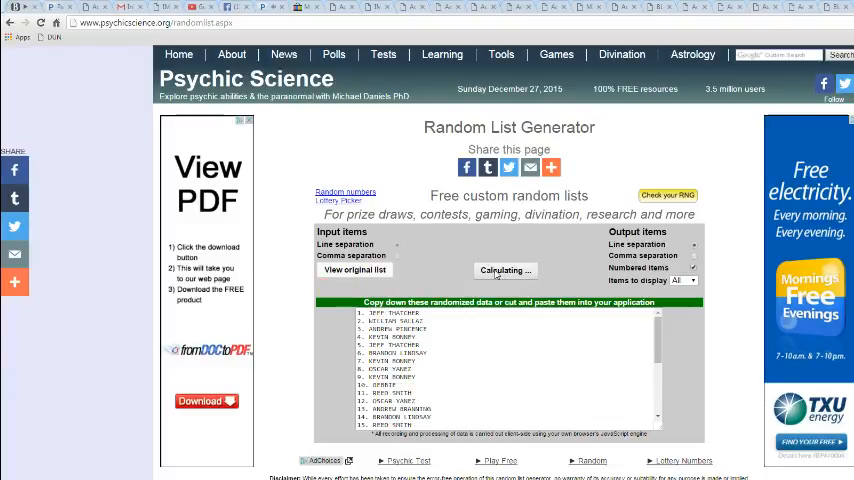
click(505, 270)
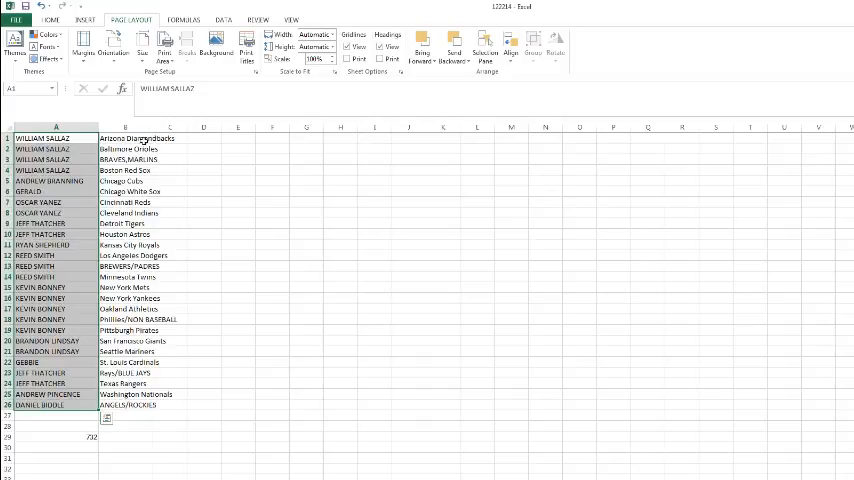
Select cell A1 to place the shuffled names beside the team names.
click(124, 127)
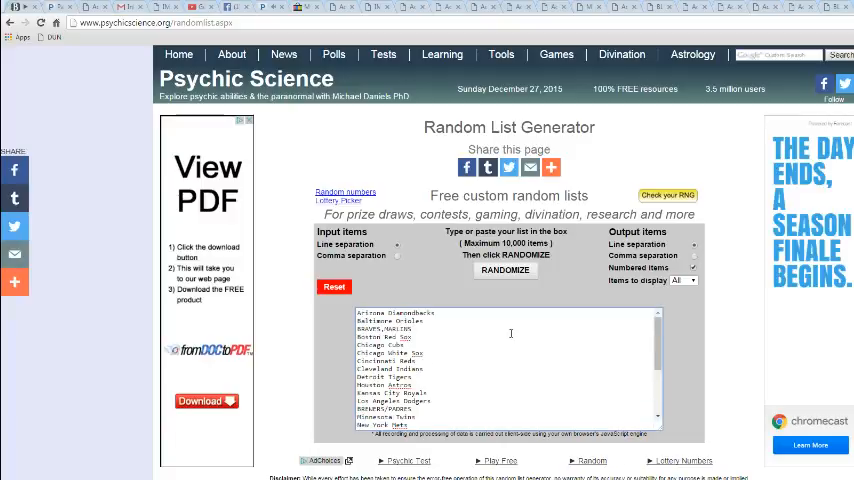
Randomize the MLB team name list four times in a row.
click(505, 270)
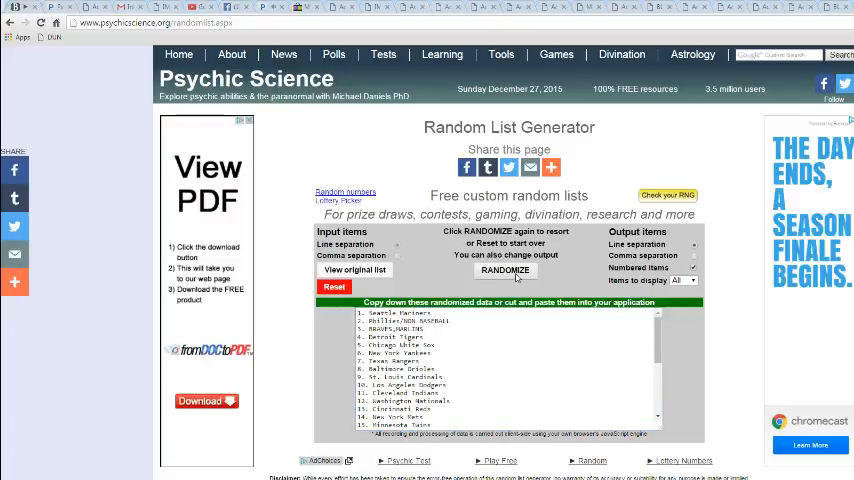
click(505, 270)
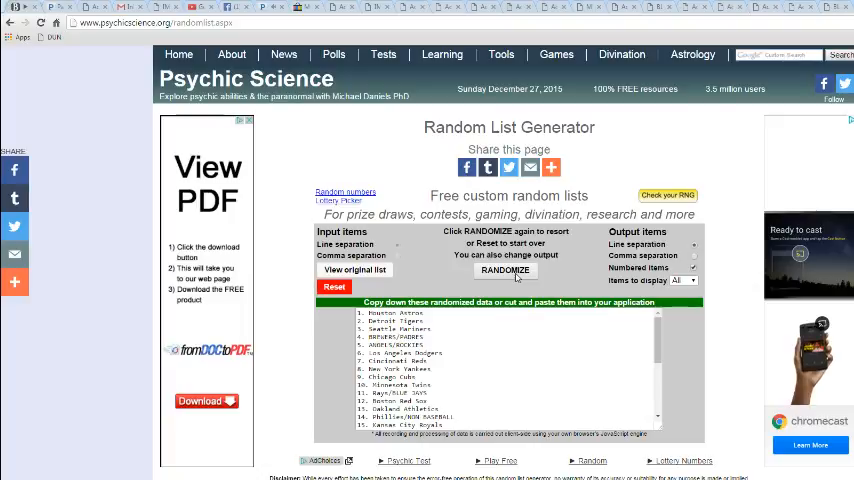
click(505, 270)
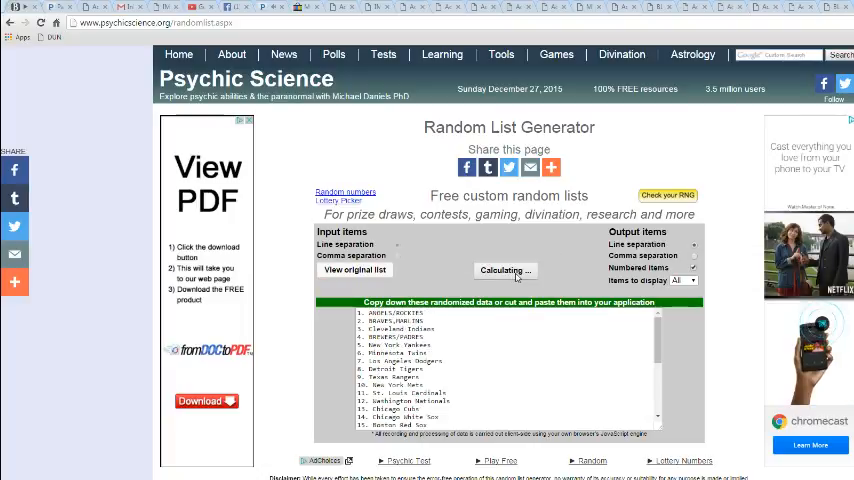
click(504, 270)
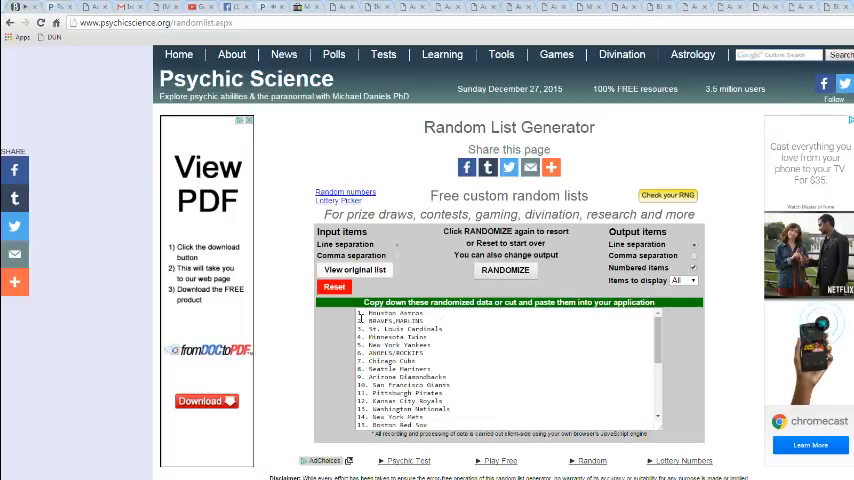